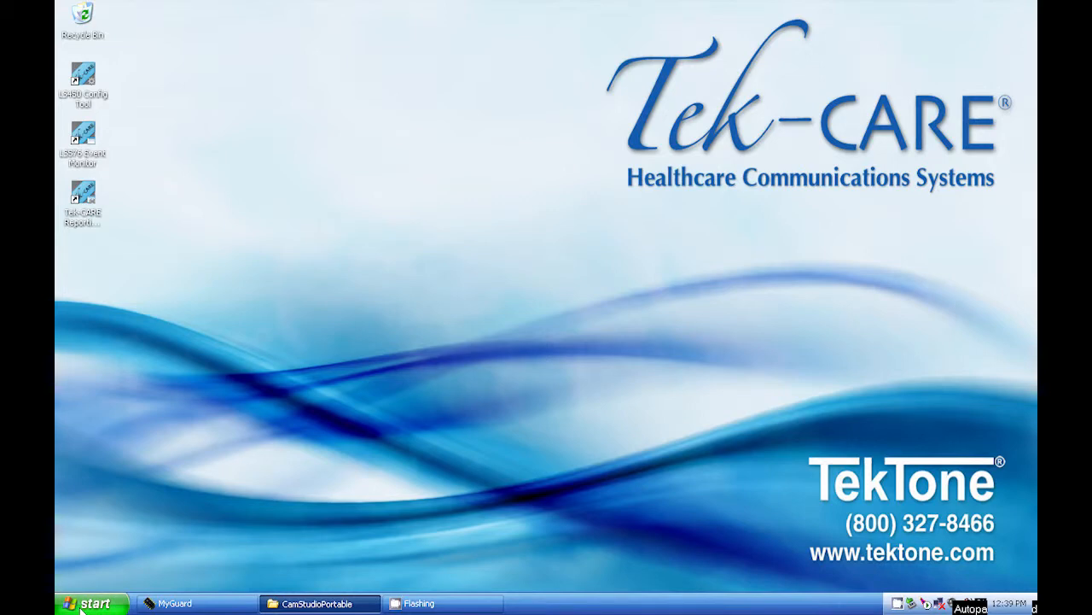
pyautogui.moveTo(92, 603)
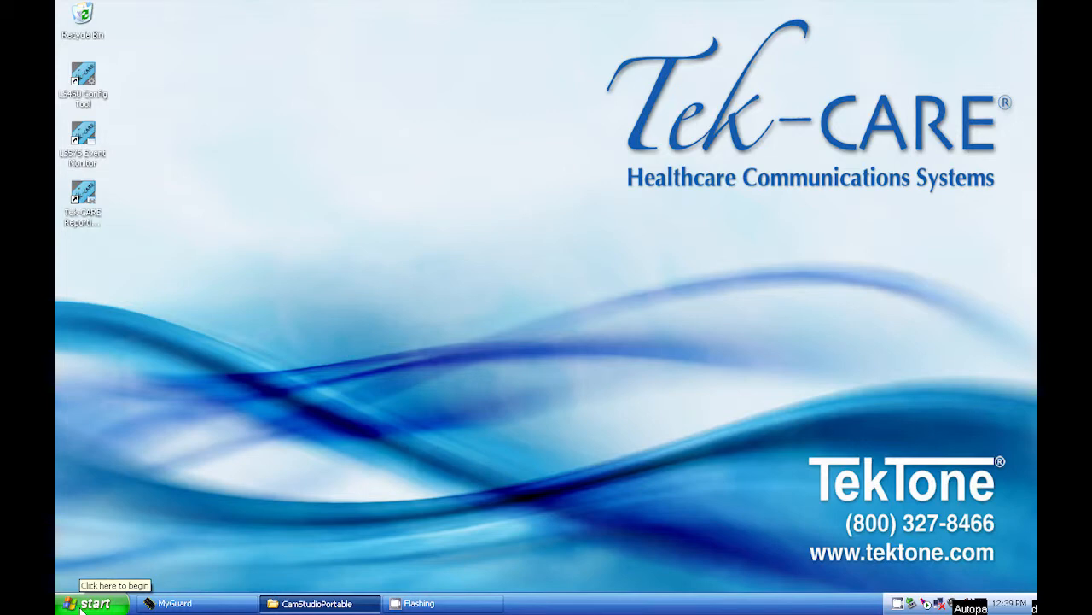
# Launch PuTTY from Start > All Programs > Accessories > Communications.
pyautogui.click(88, 602)
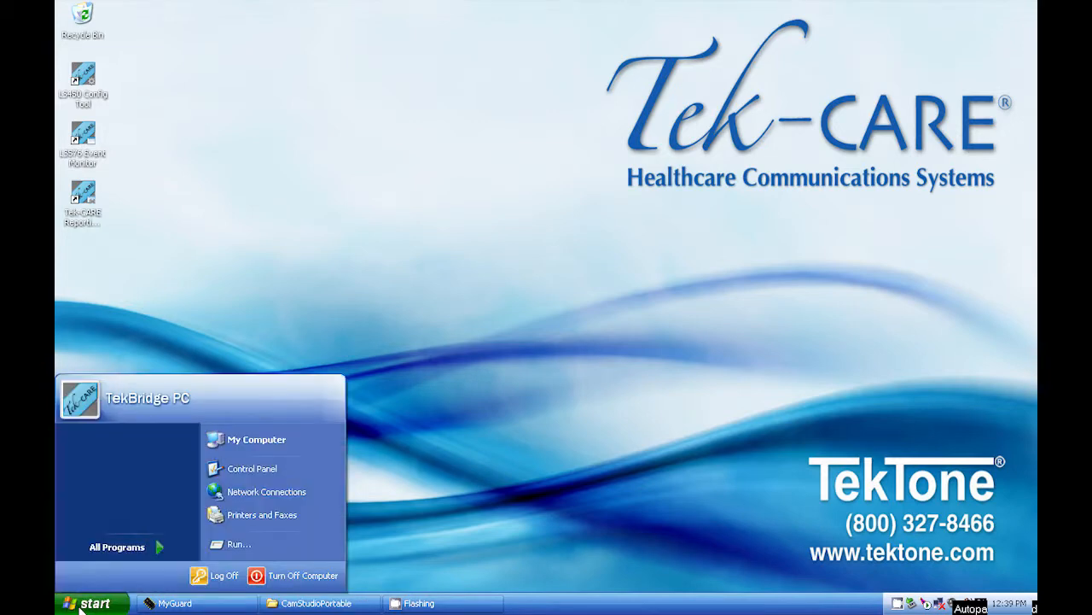
pyautogui.moveTo(128, 546)
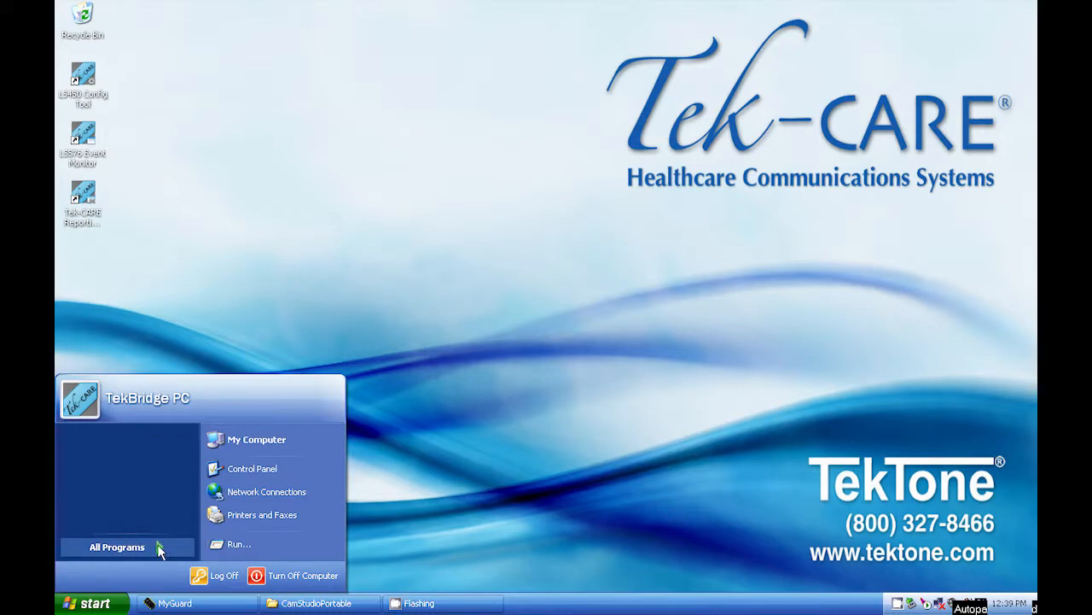
pyautogui.click(117, 546)
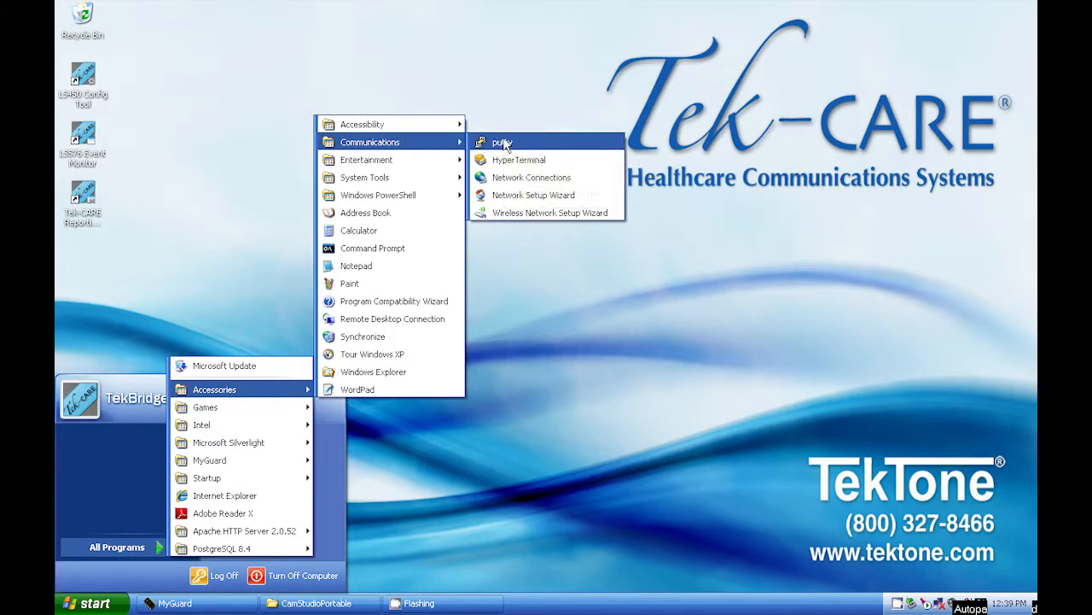
pyautogui.click(502, 142)
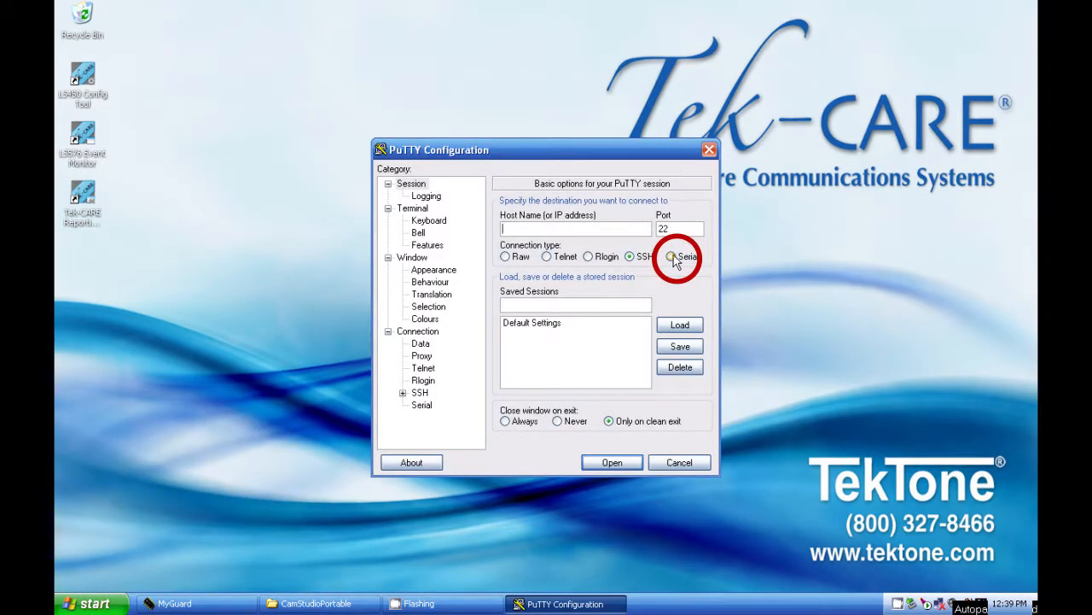
# Make the session a Serial connection on line COM4 at speed 9600.
pyautogui.click(671, 257)
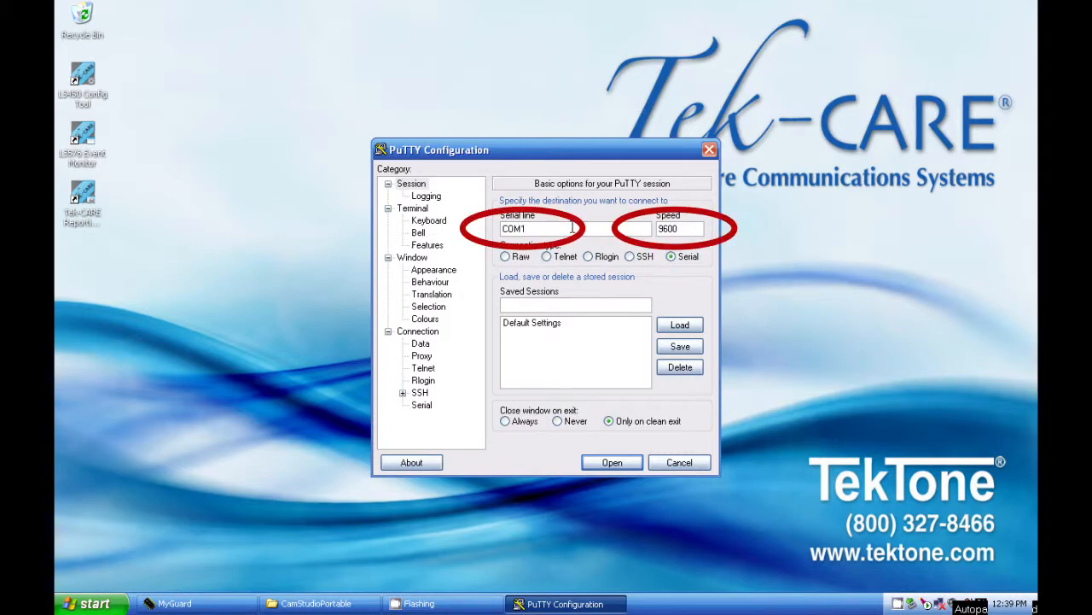
pyautogui.write('COM4')
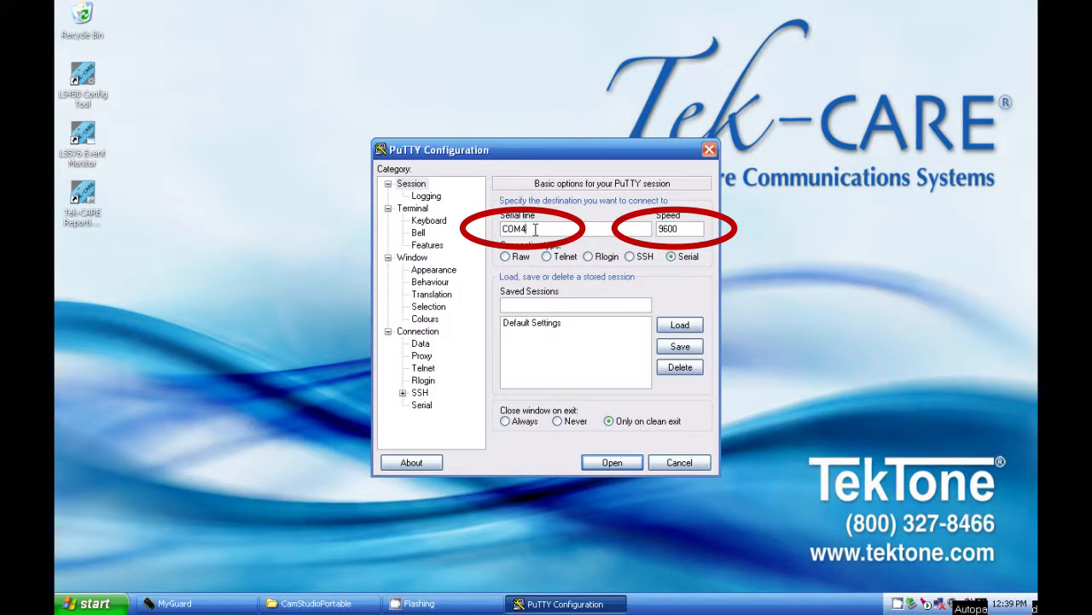
pyautogui.click(412, 208)
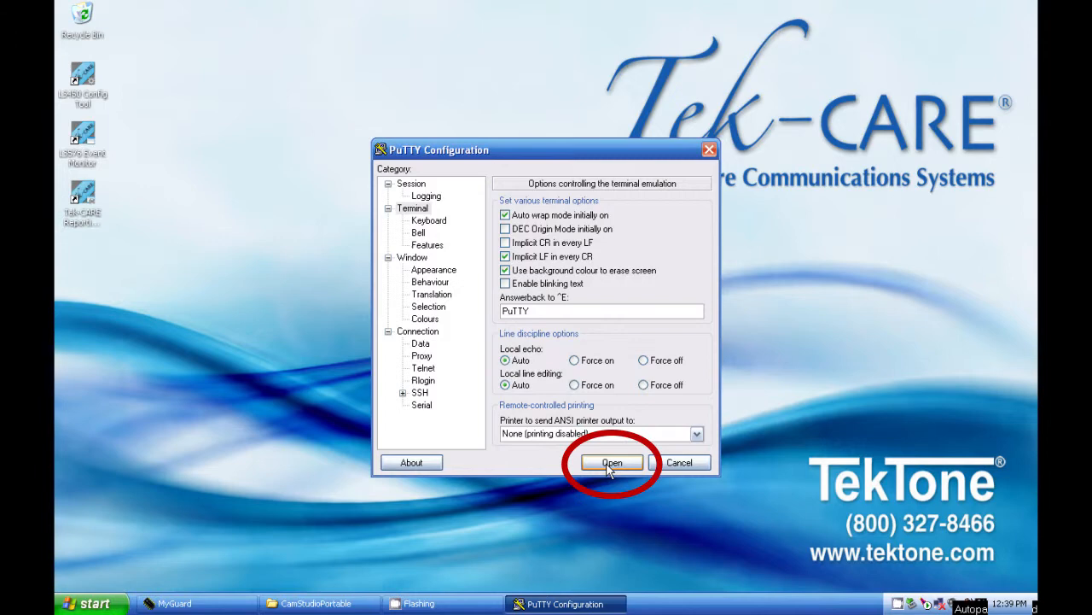
# Open the COM4 serial session to show incoming data lines from the stations.
pyautogui.click(611, 462)
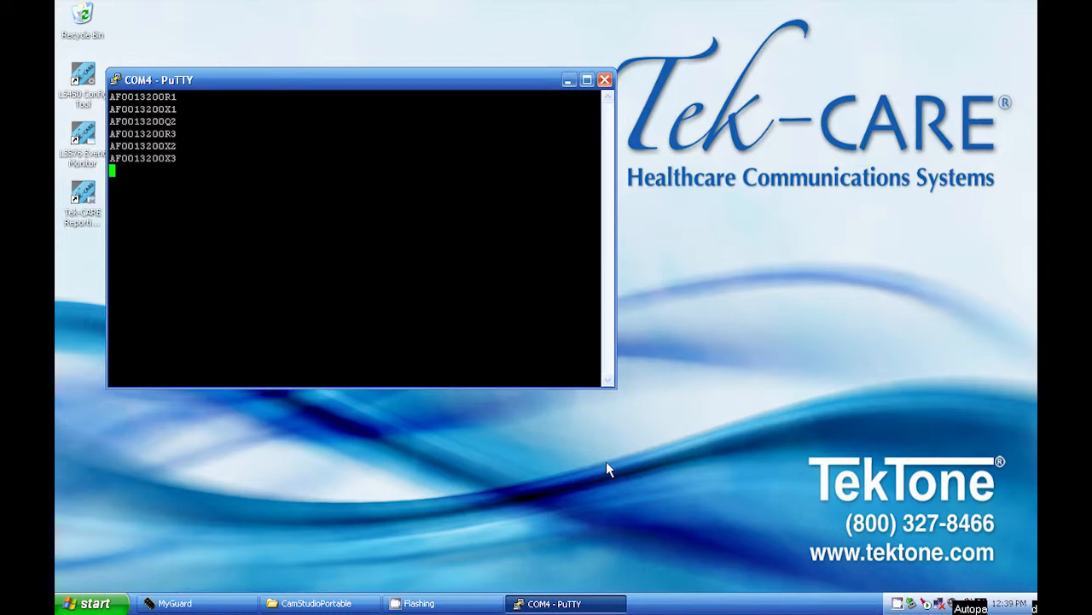
pyautogui.moveTo(606, 434)
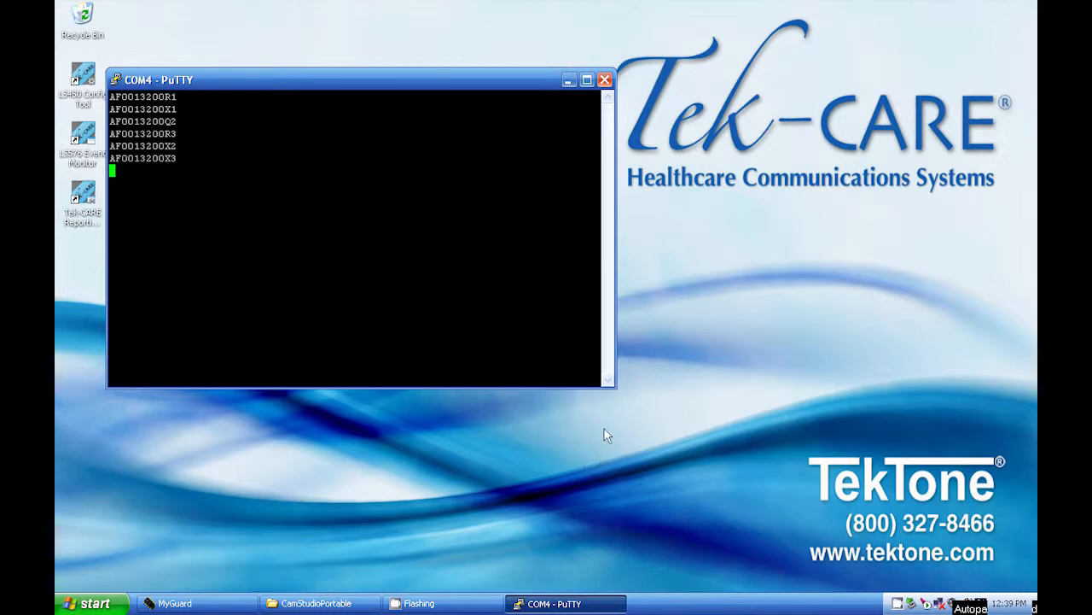